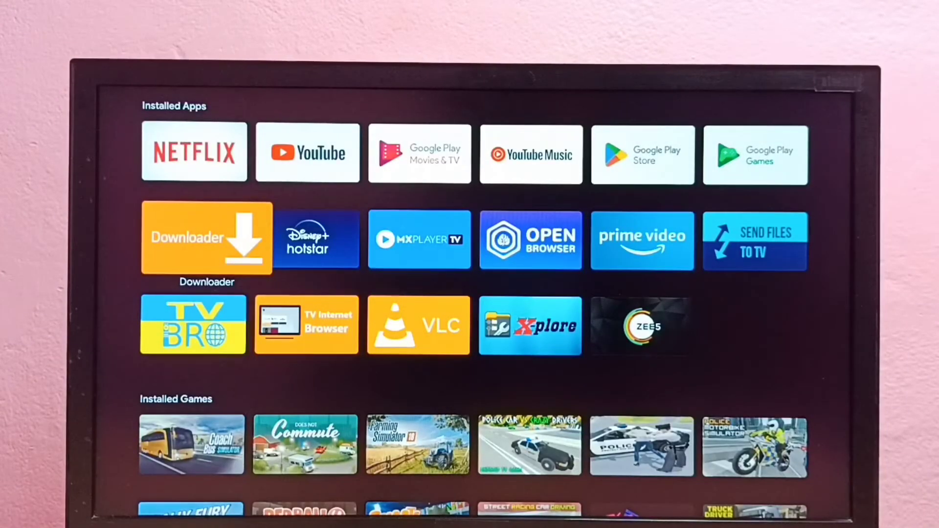
- Scroll up the Apps tab past installed apps and games to reach the top
{"action": "scroll", "scroll_direction": "up", "scroll_amount": 3}
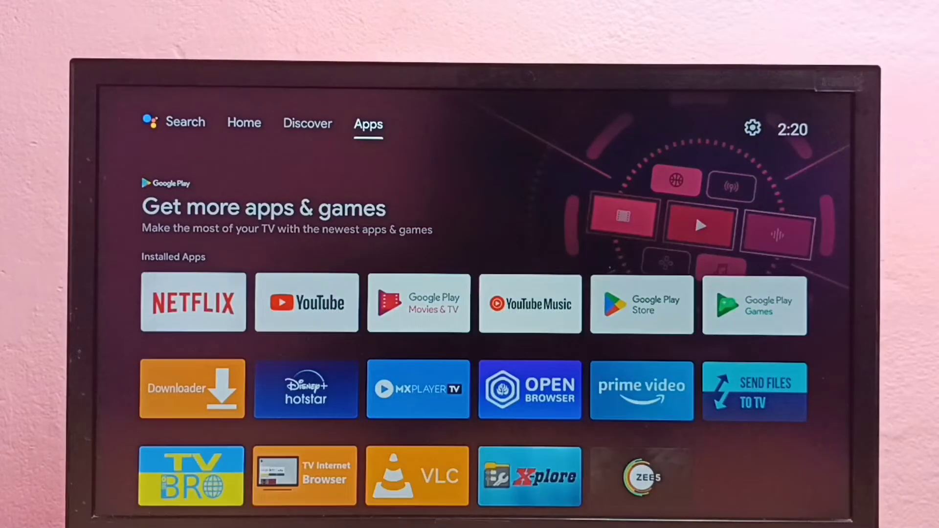
{"action": "mouse_move", "coordinate": [752, 128]}
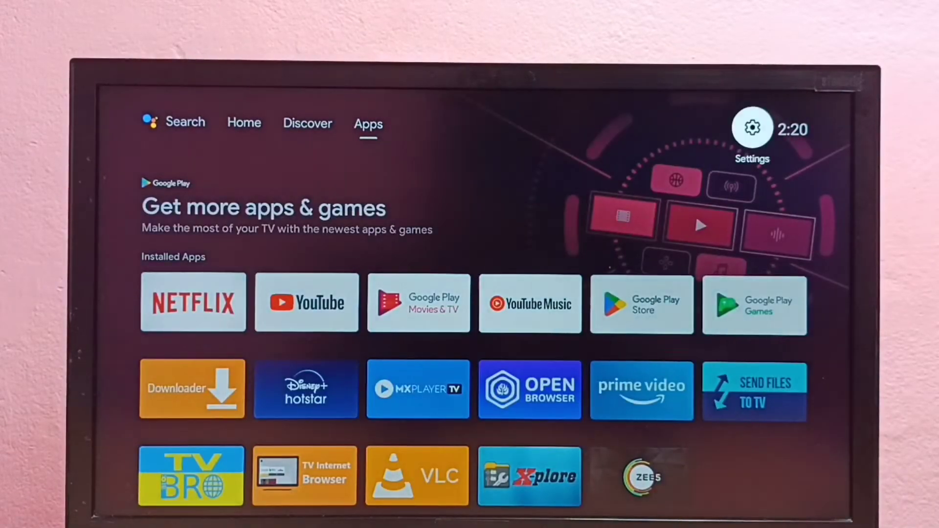
- Open Settings, then Network & Internet to reach FTTH-DAA1's connection details
{"action": "left_click", "coordinate": [752, 127]}
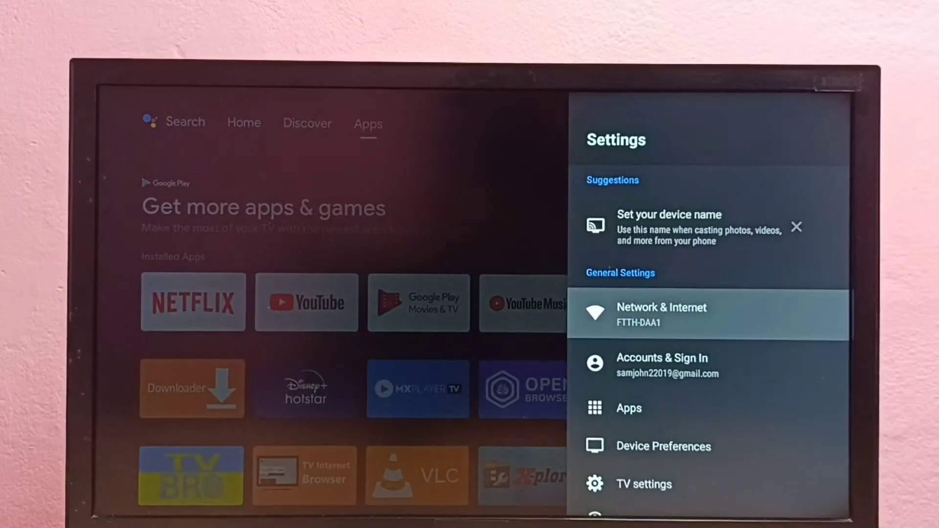
{"action": "left_click", "coordinate": [659, 315]}
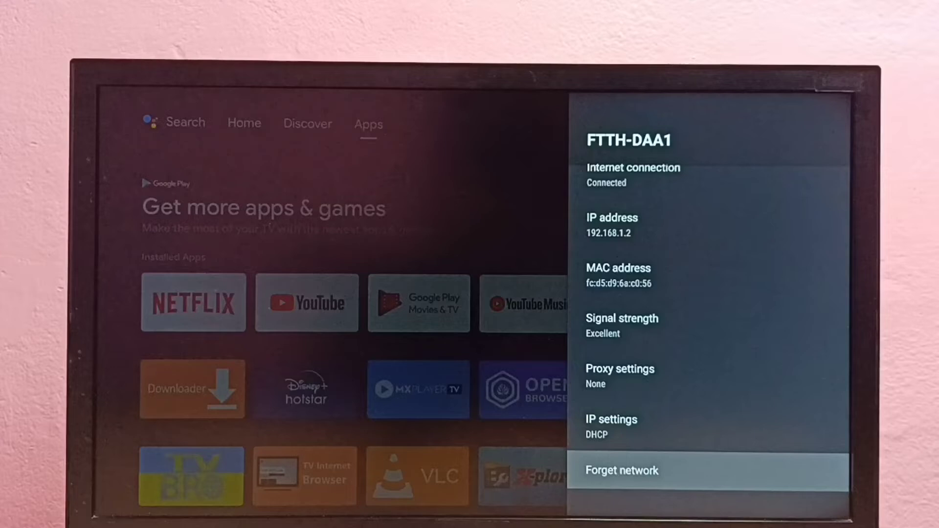
- Forget the FTTH-DAA1 network and confirm with OK
{"action": "left_click", "coordinate": [621, 470]}
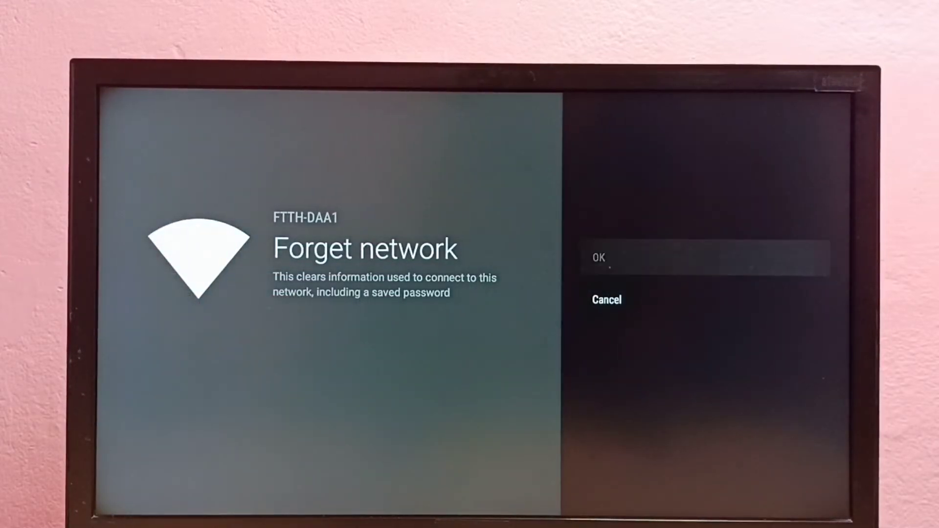
{"action": "left_click", "coordinate": [597, 258]}
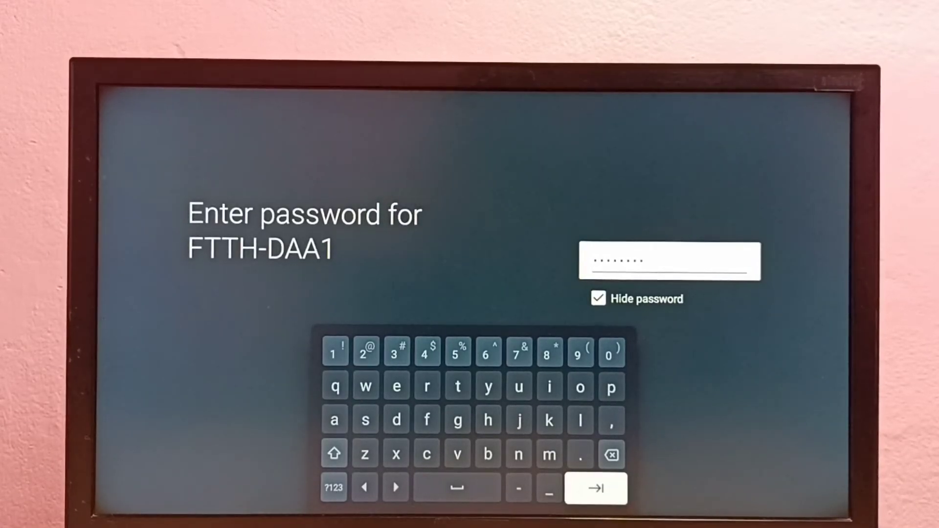
- Submit the newly typed FTTH-DAA1 password to start connecting
{"action": "left_click", "coordinate": [596, 487]}
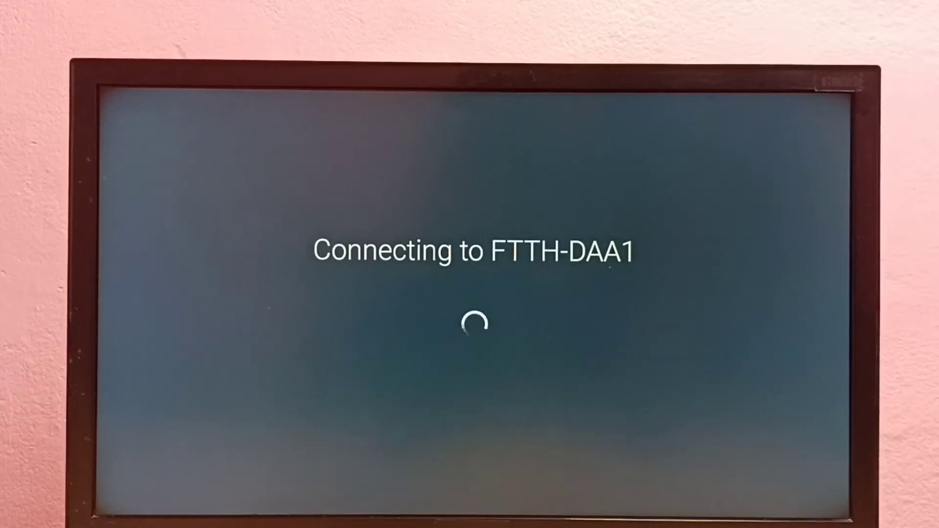